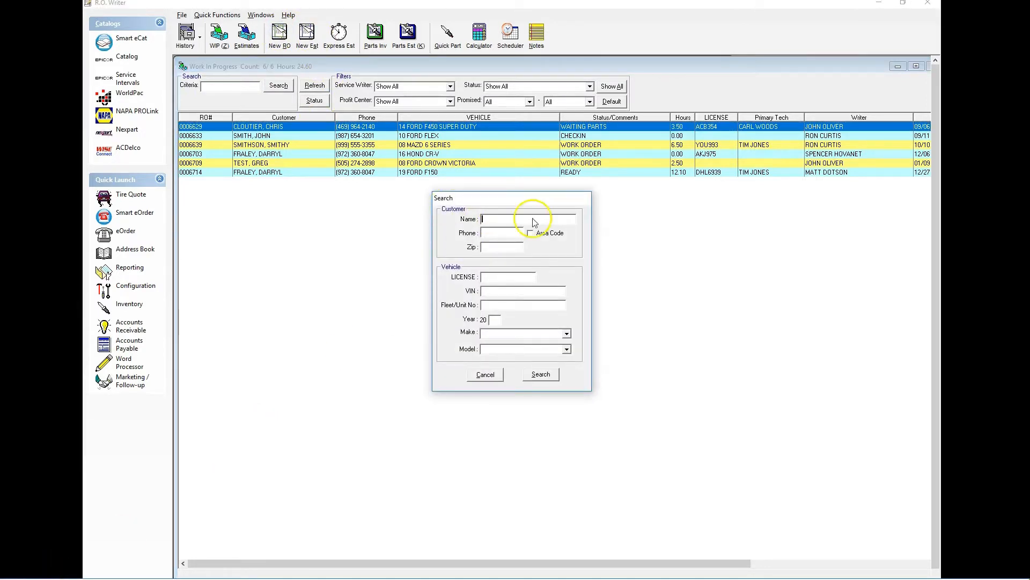
Find customer 'PAU' by name and start entering the new mileage over the previous 200153.
text(PAU)
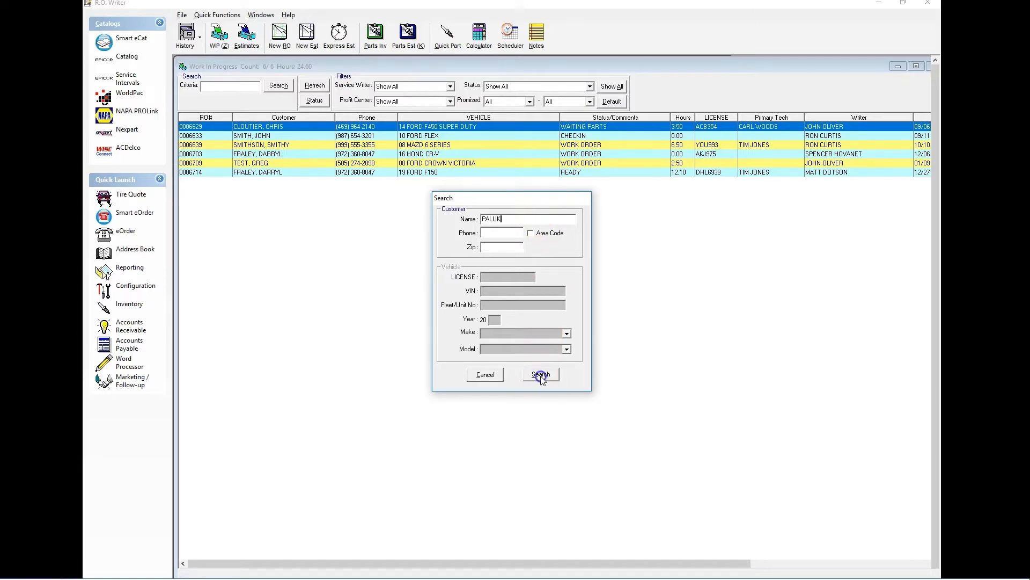
click(540, 373)
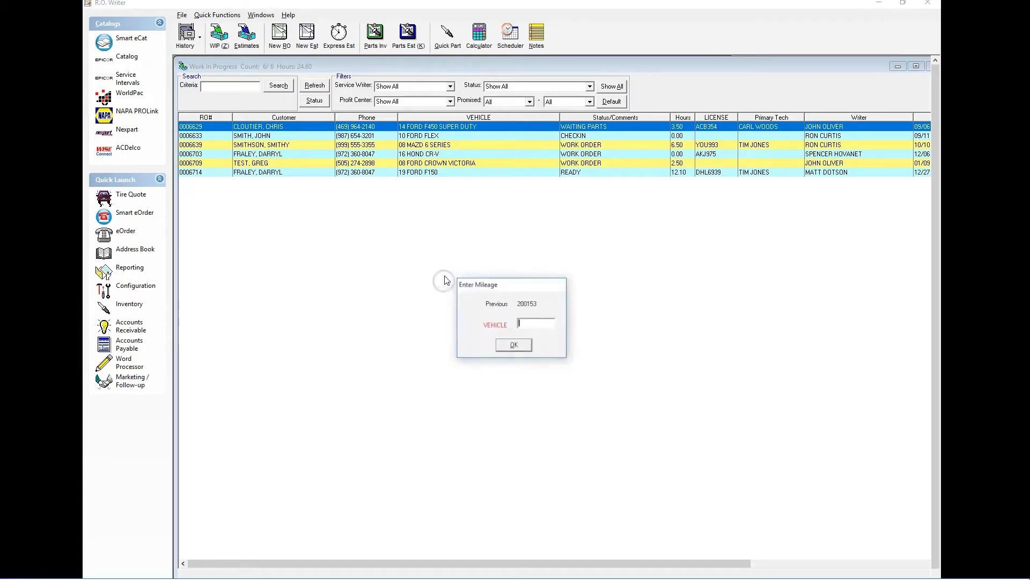
text(20)
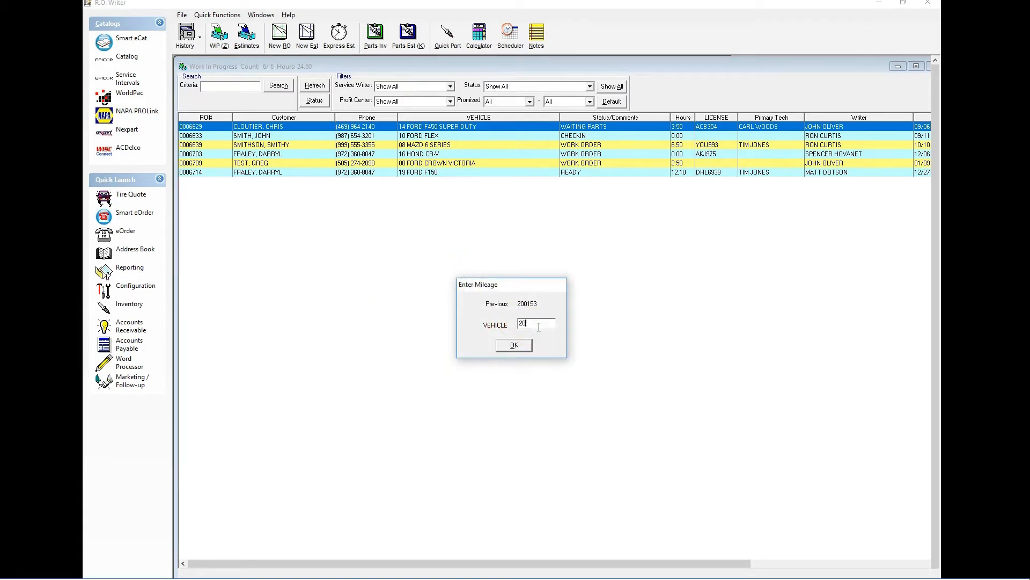
Confirm the mileage and open the new R.O. with source EMPLOYEE, General Retail and a service writer.
click(513, 345)
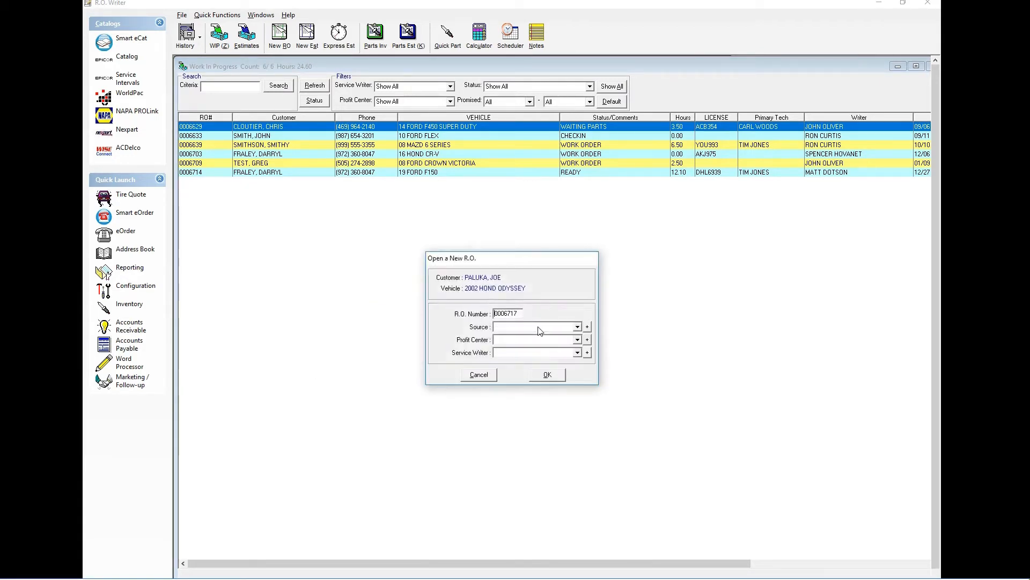
click(584, 326)
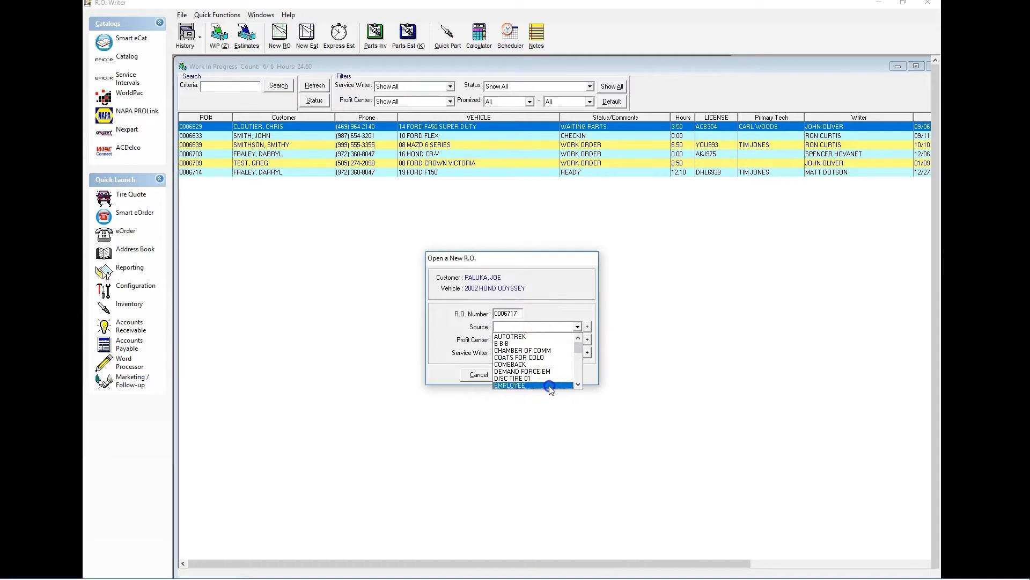
click(509, 385)
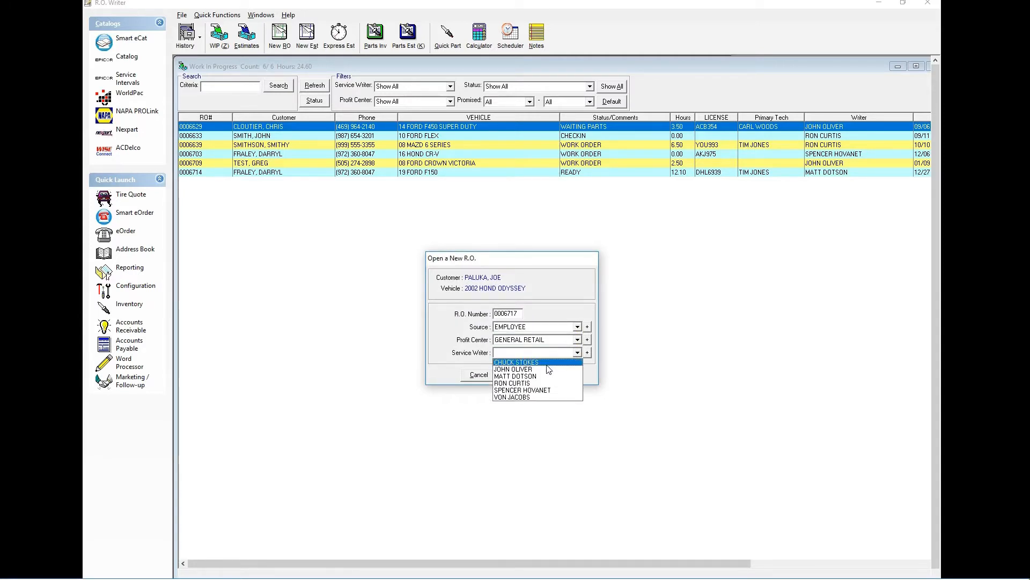
click(478, 374)
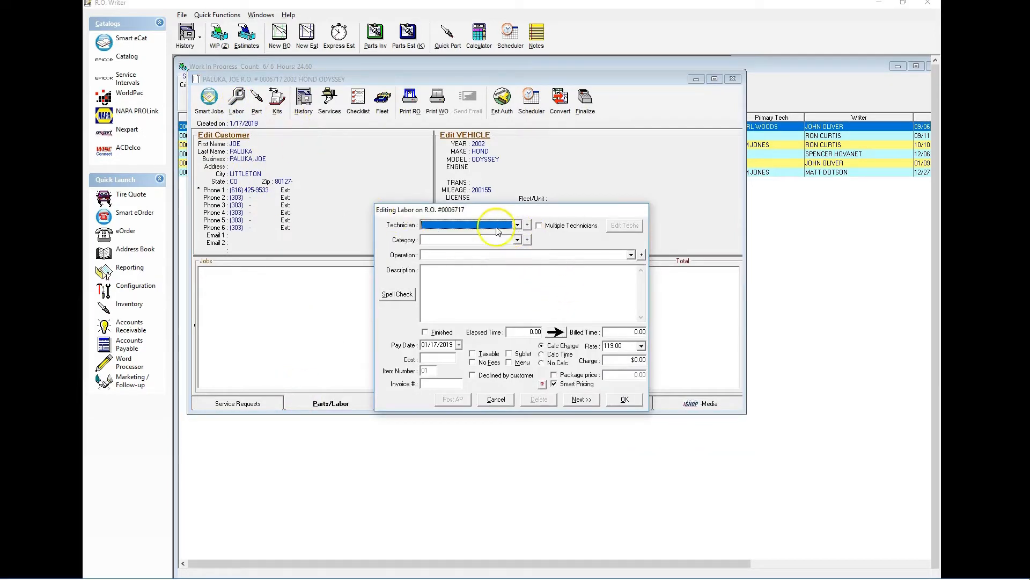
mouse_move(520, 256)
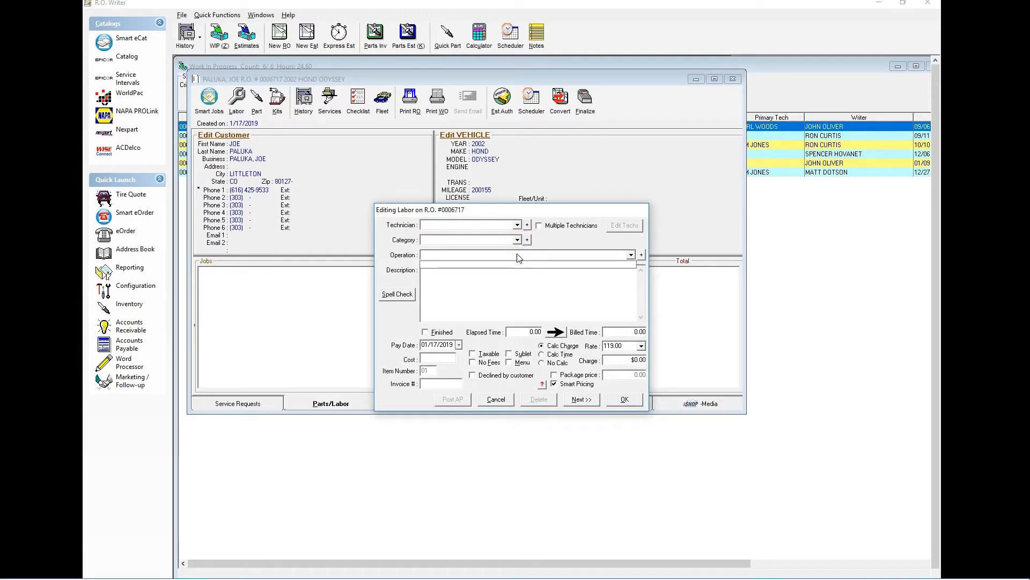
Add a 'Diagnose Transmission issue' labor job categorized as A CUSTOMER CONCERN.
click(525, 256)
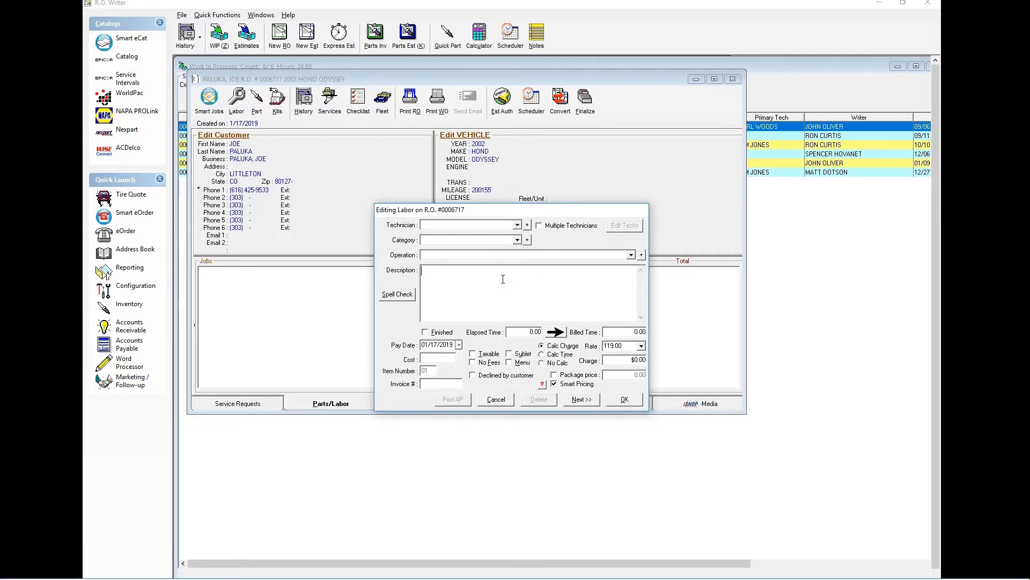
text(Diagnose Transmission issue)
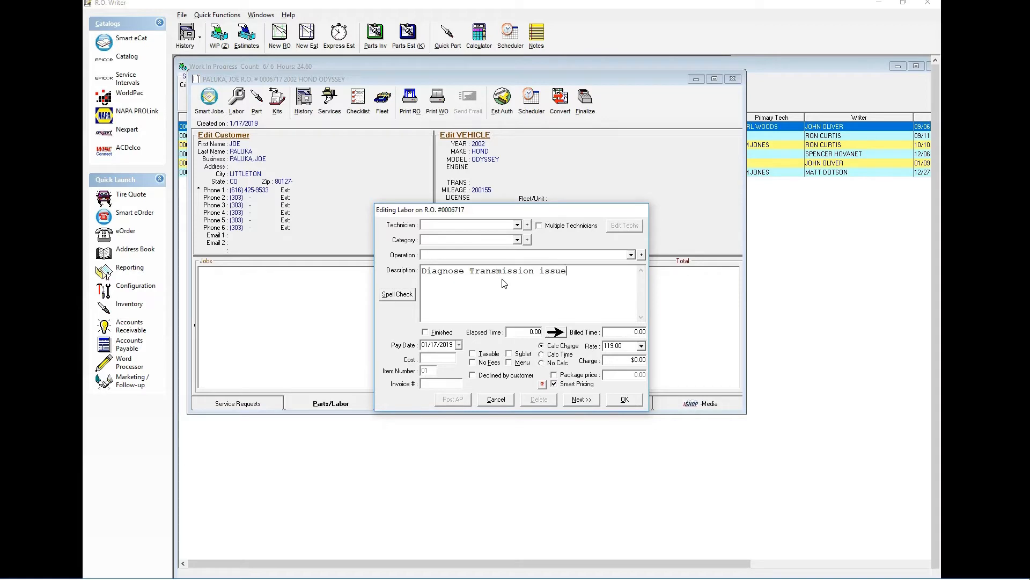
click(517, 239)
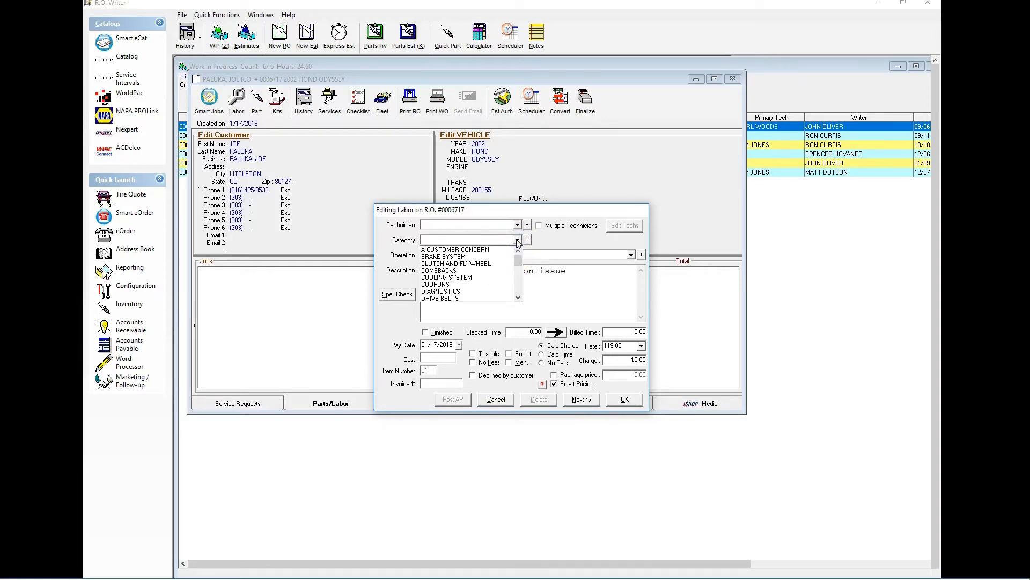
click(453, 248)
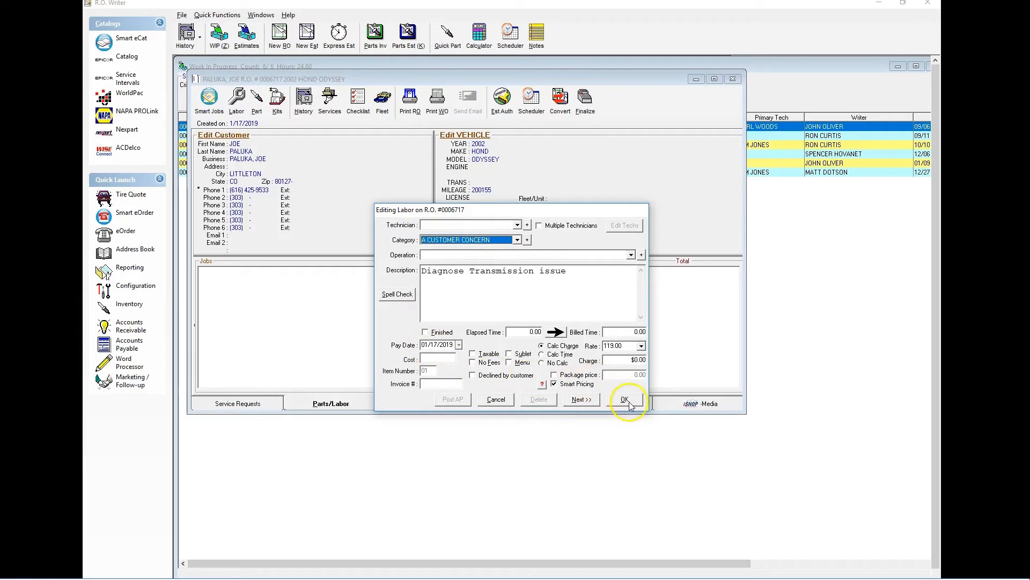
click(623, 399)
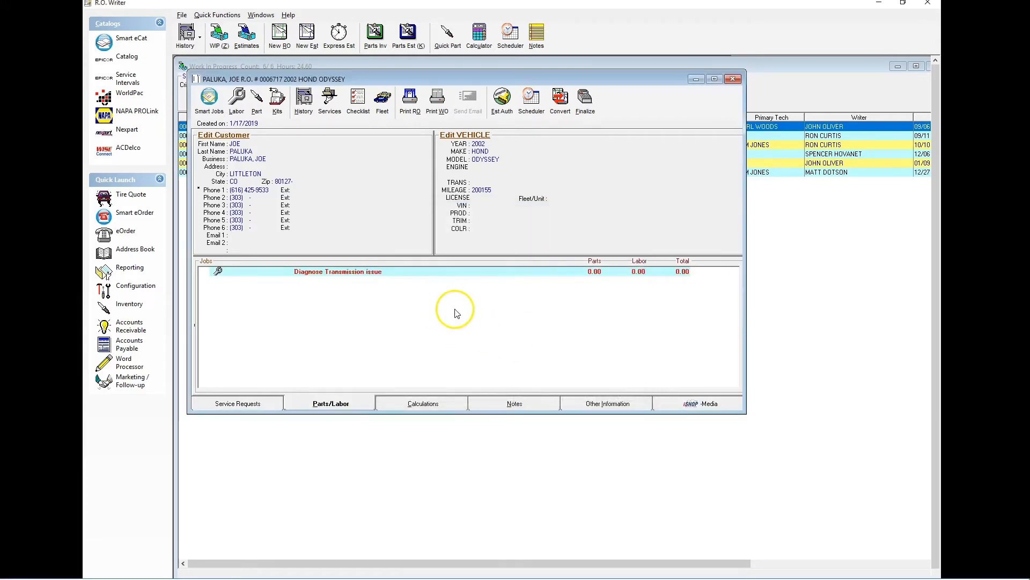
mouse_move(532, 272)
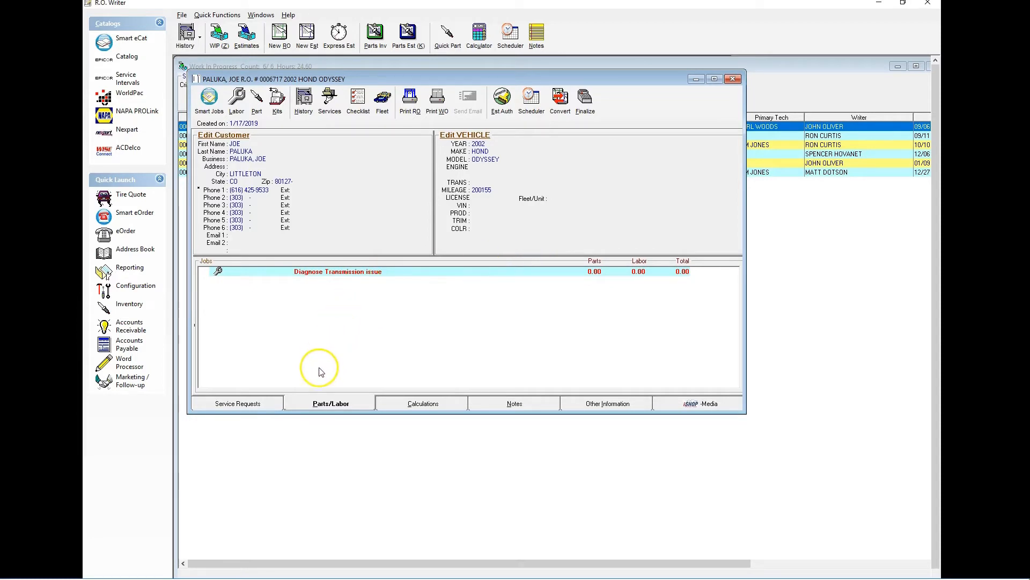
mouse_move(262, 163)
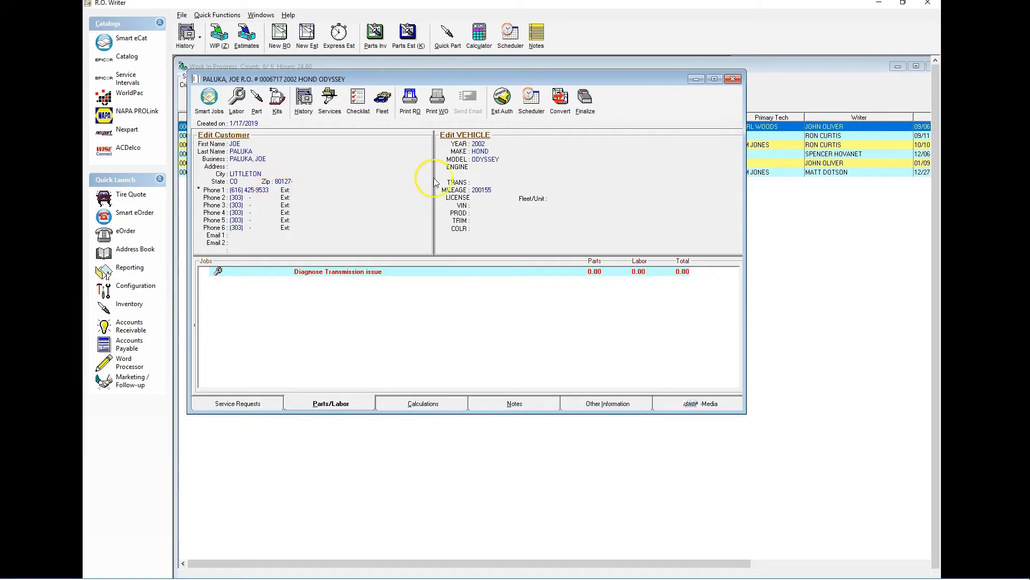
mouse_move(281, 402)
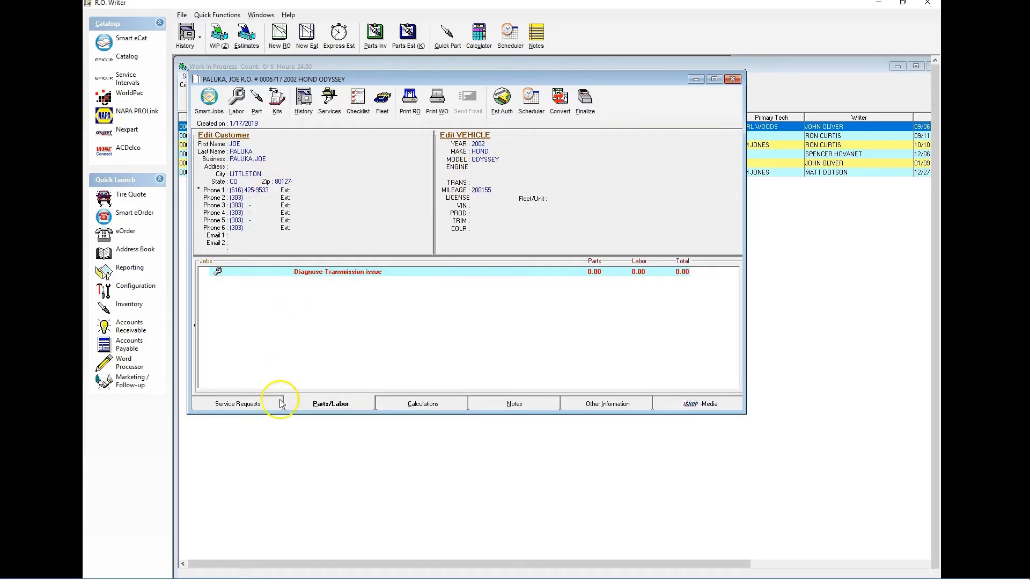
Set the order's Arrived time to now in Service Requests and review its Other Information.
click(237, 402)
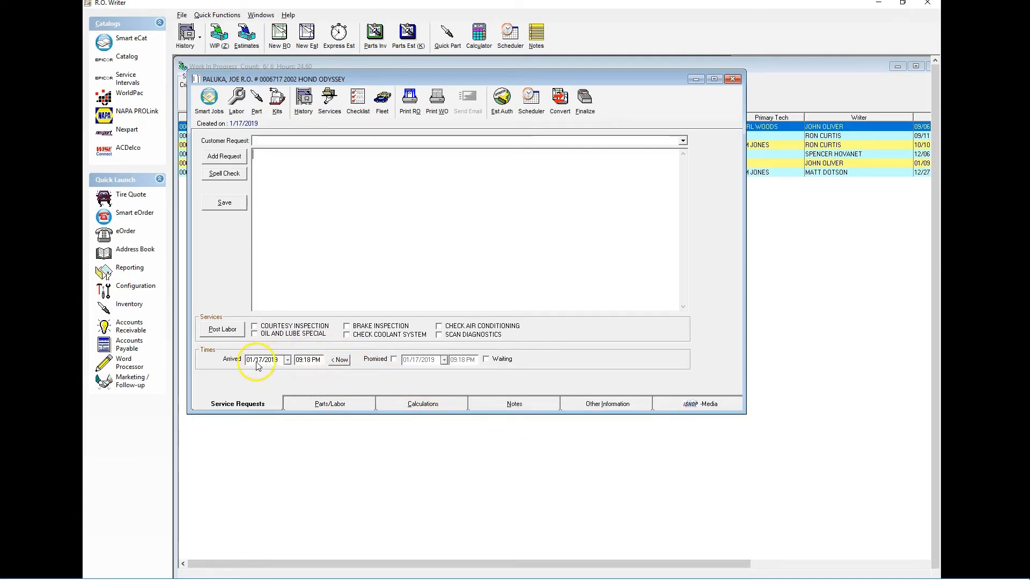
click(339, 359)
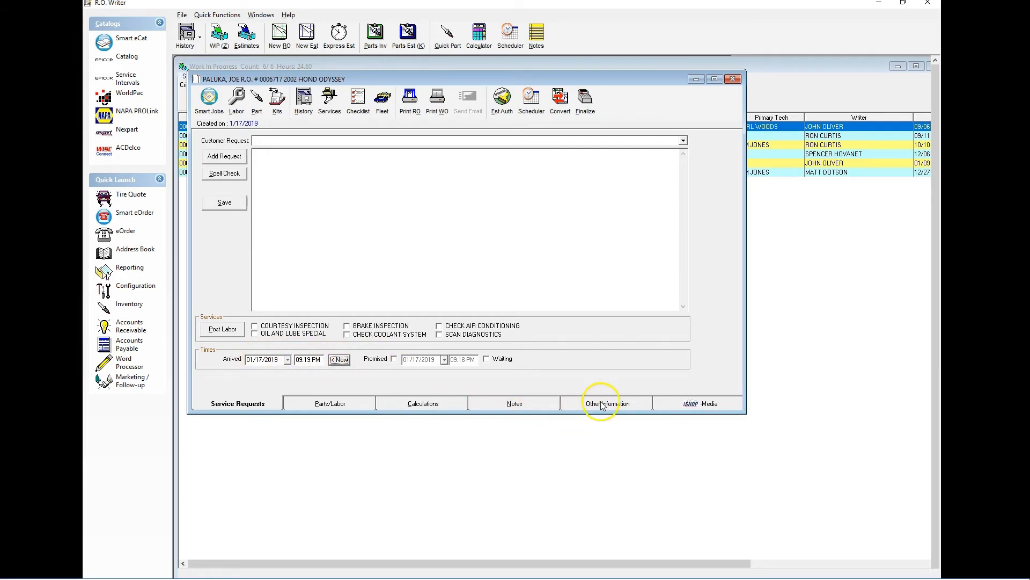
click(606, 402)
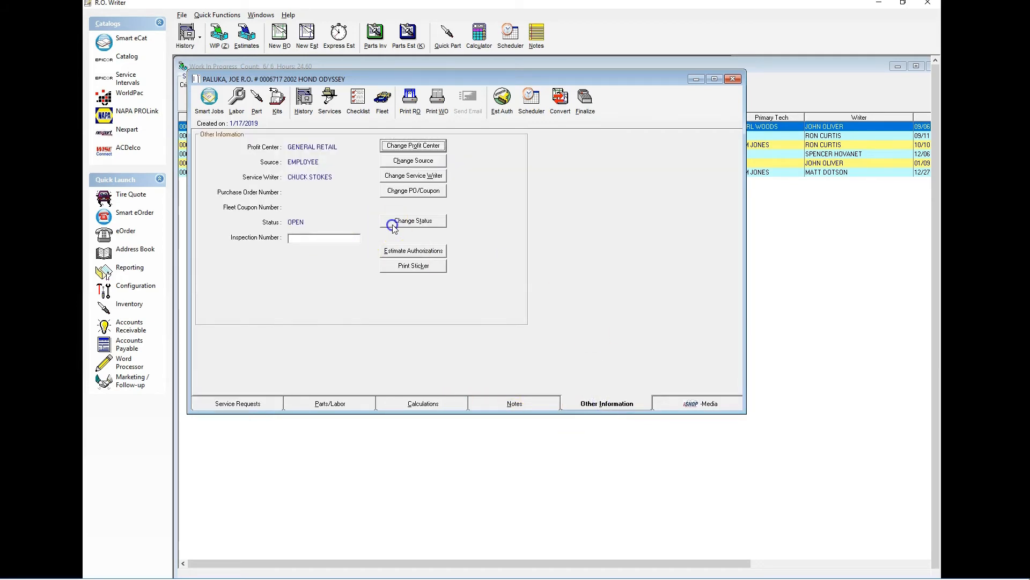
Change the repair order's status from OPEN to CHECKIN.
click(412, 220)
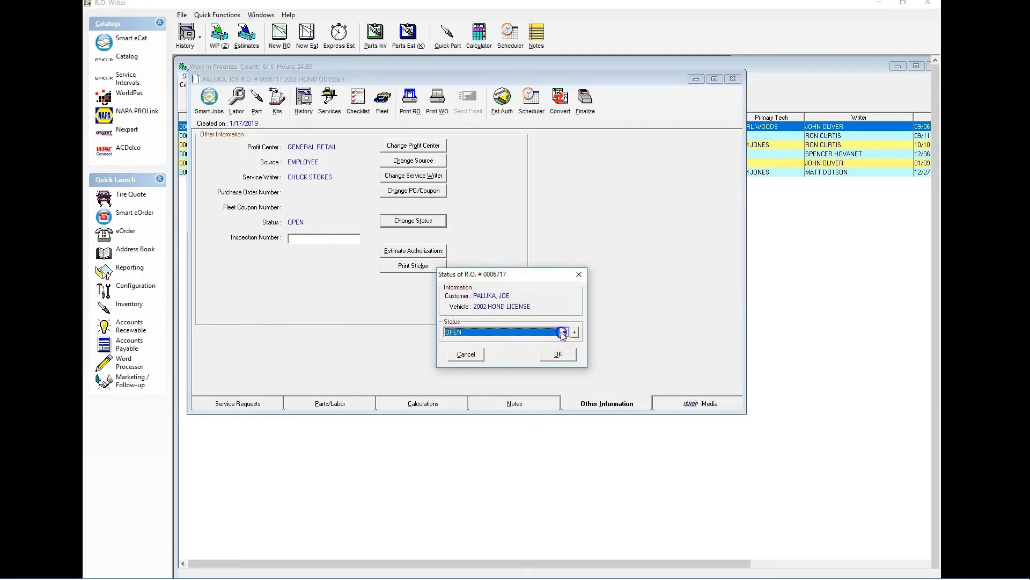
click(564, 332)
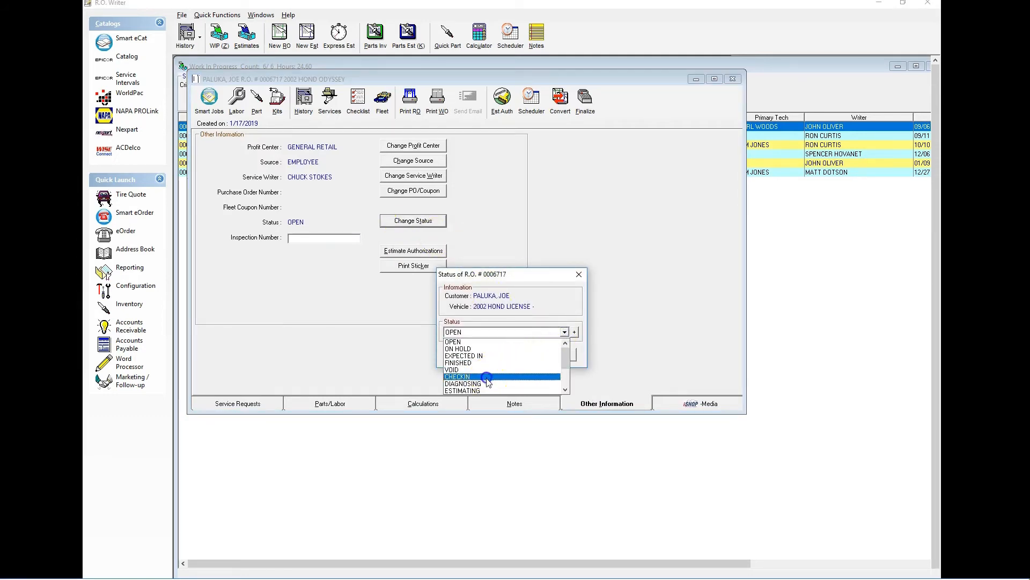
click(459, 376)
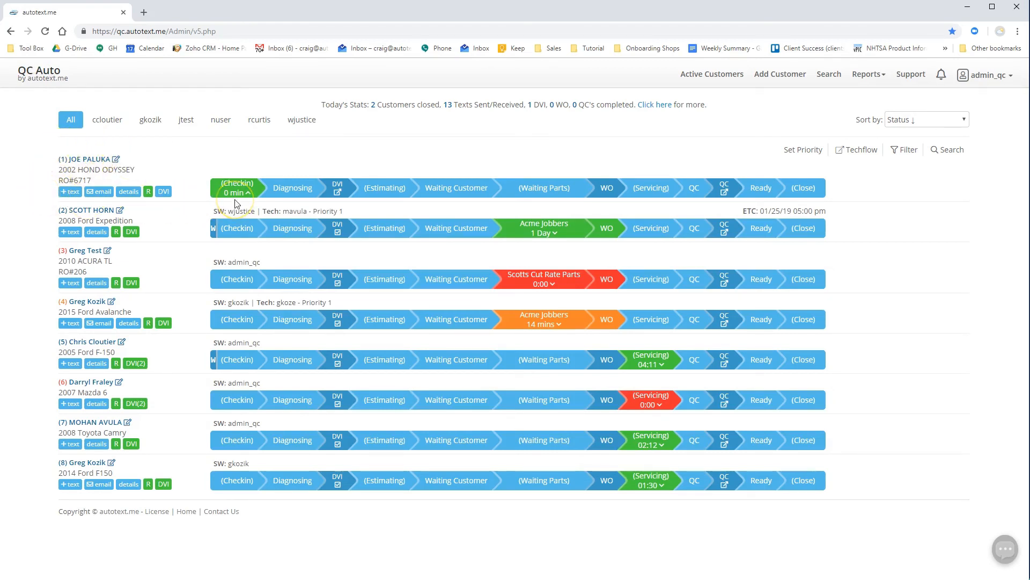
mouse_move(337, 187)
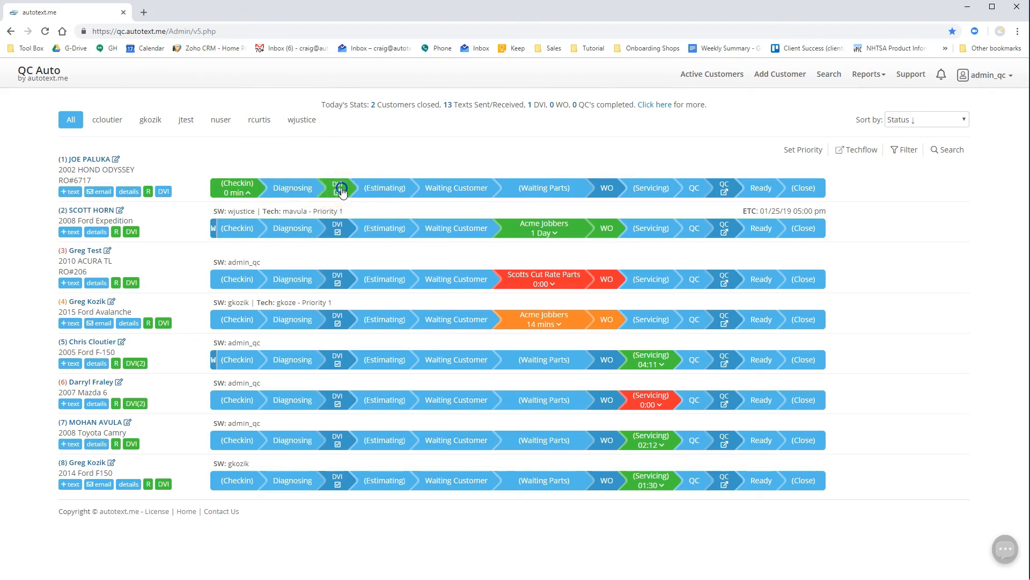
Open the Digital Vehicle Inspection for the Odyssey RO#6717 from the QC Auto Checkin board.
click(338, 187)
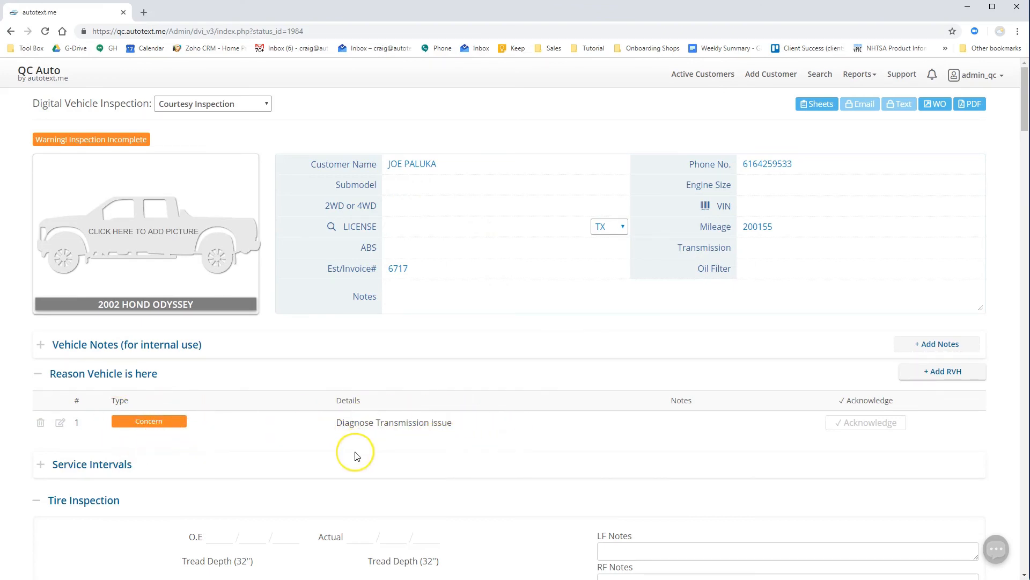
mouse_move(345, 455)
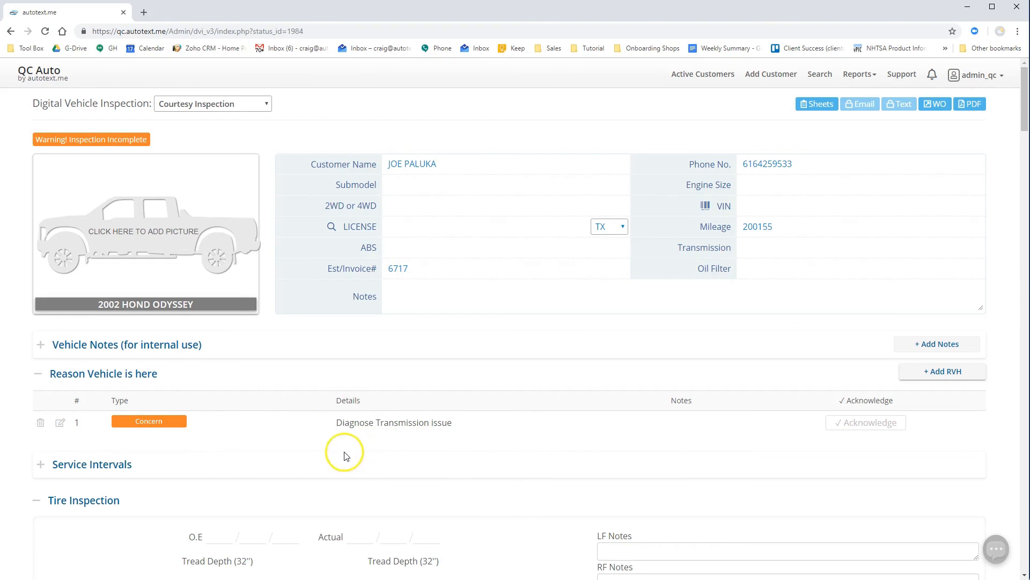